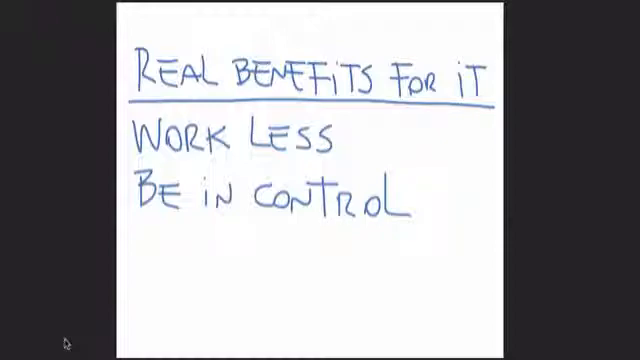
{"action": "type", "text": "WLAN"}
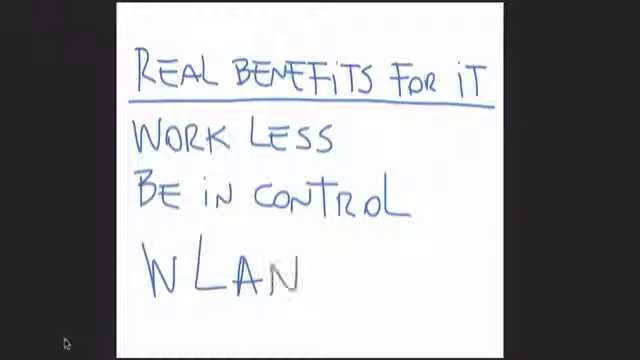